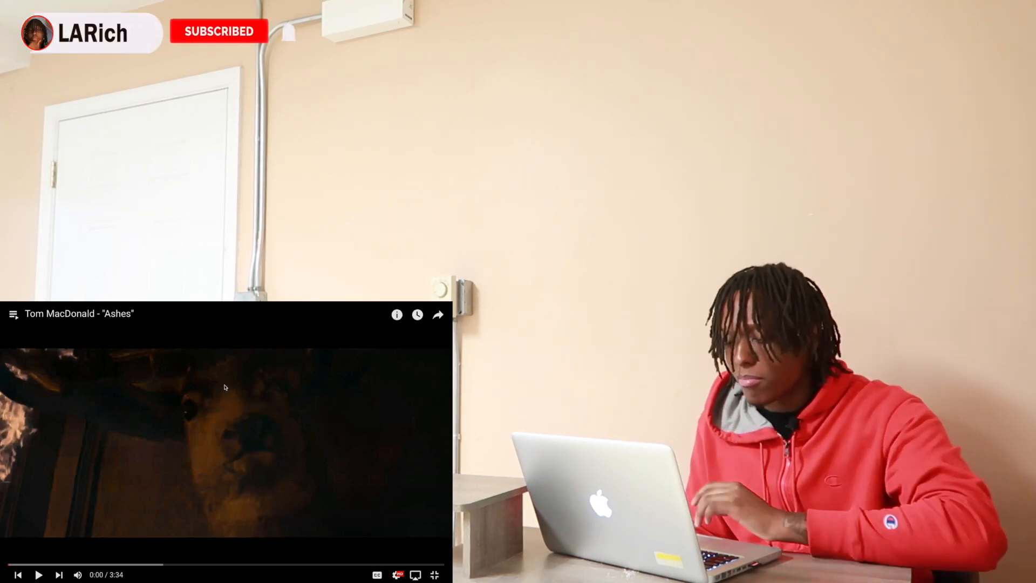
Play Tom MacDonald's "Ashes" from the start, stopping at 0:31 of 3:34.
left_click(38, 574)
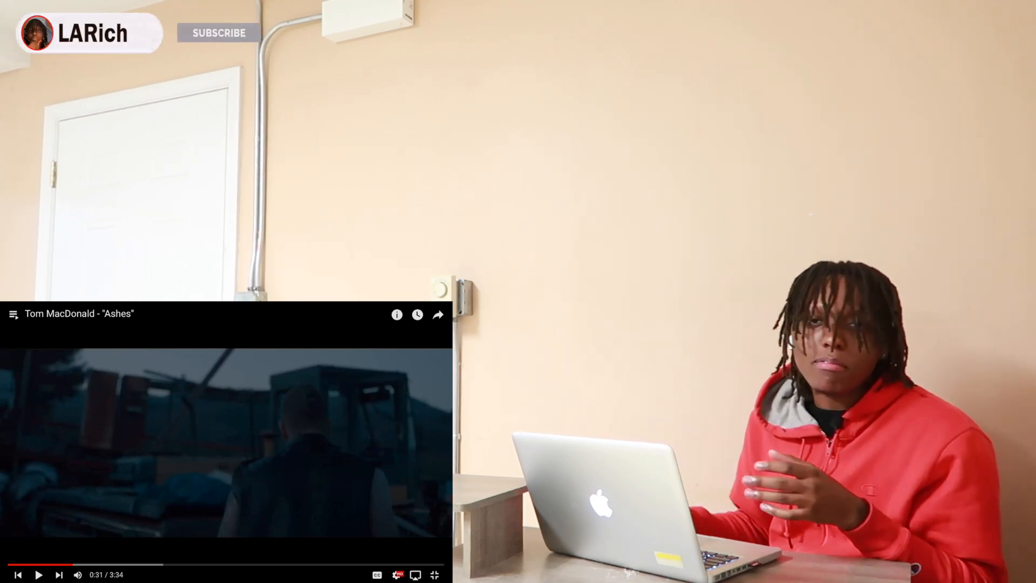
Resume "Ashes" from 0:31 and let it run to 1:07.
left_click(219, 33)
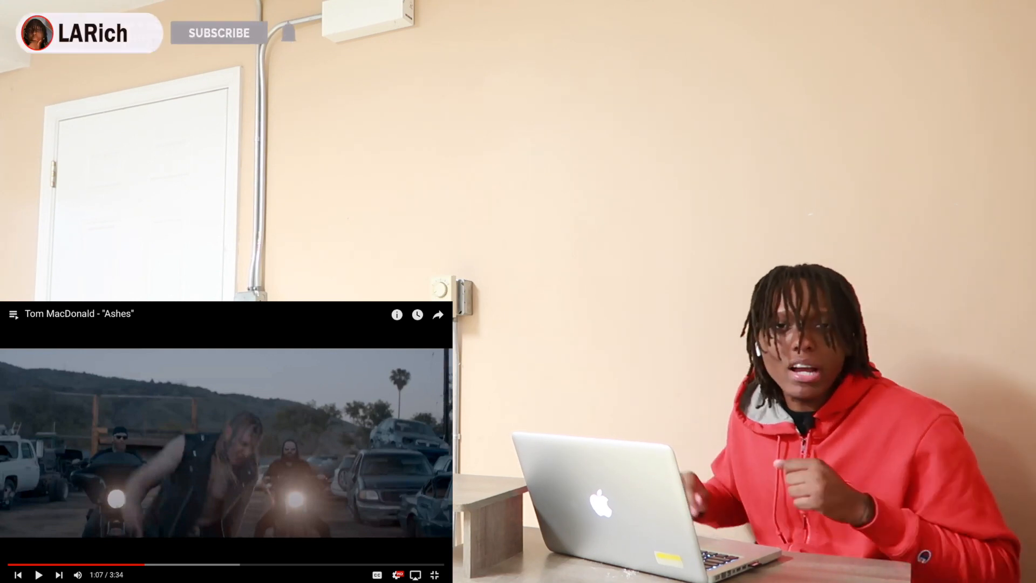
Resume "Ashes" from 1:07 and let it run to 1:23.
left_click(218, 33)
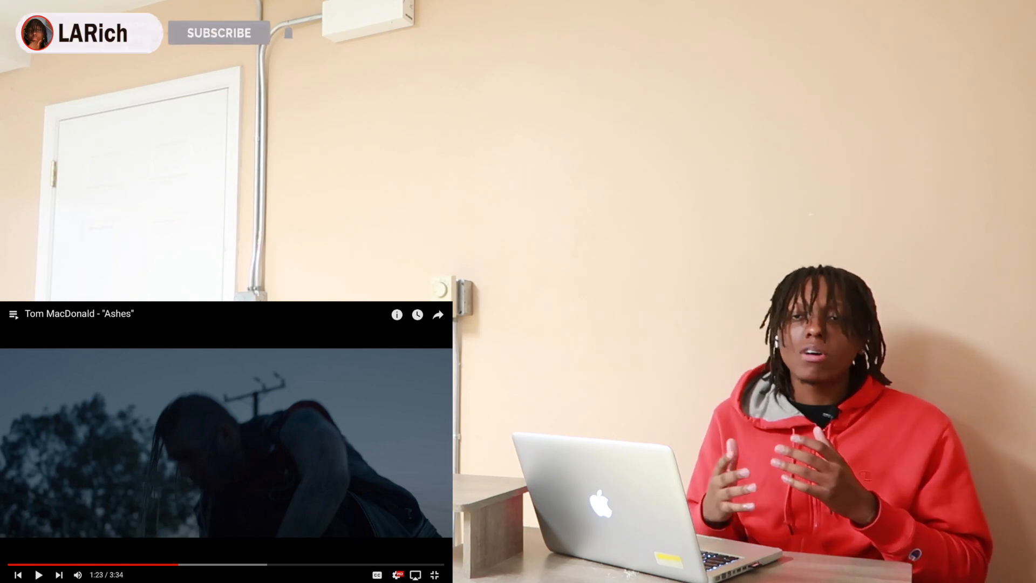
Resume "Ashes" from 1:23 and let it play past the 1:48 mark.
left_click(219, 33)
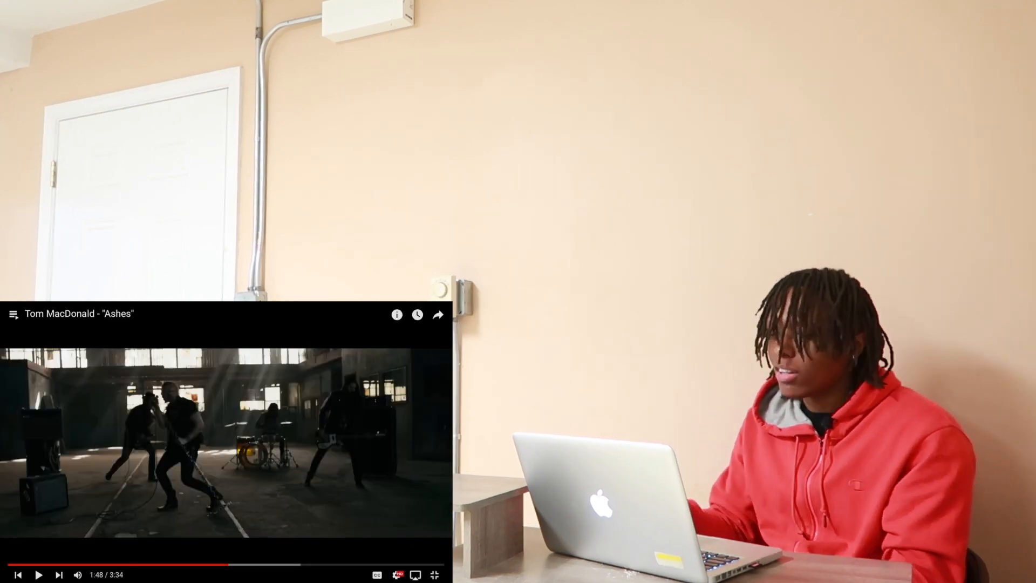
double_click(112, 450)
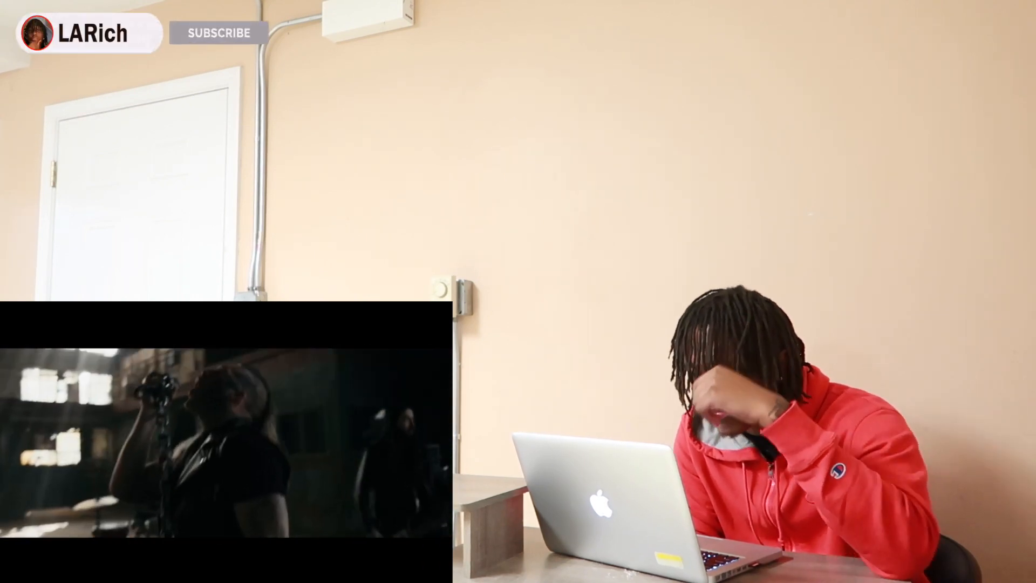
left_click(218, 32)
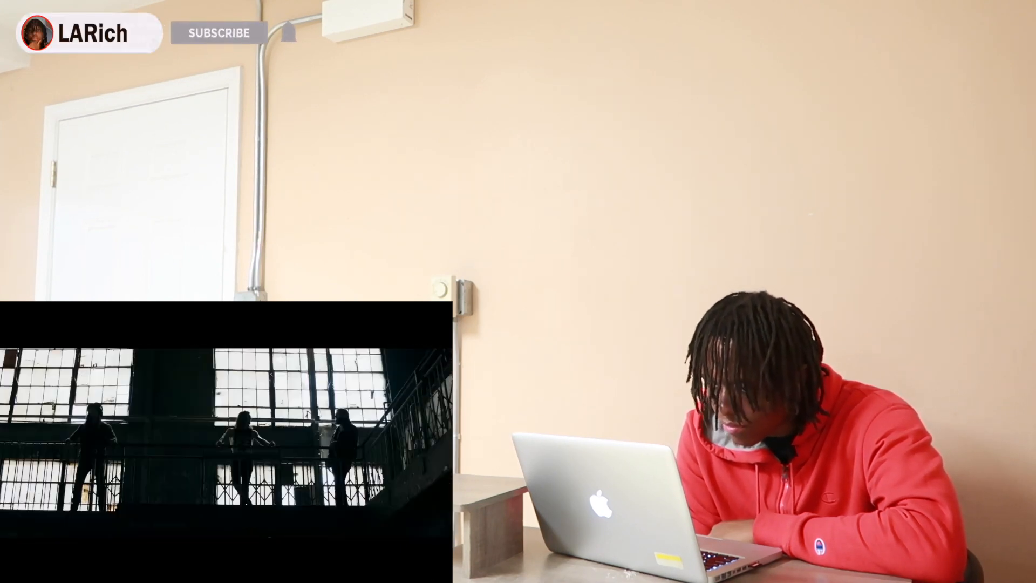
Stop "Ashes" at 2:28 of 3:34 for commentary, then resume it.
left_click(217, 32)
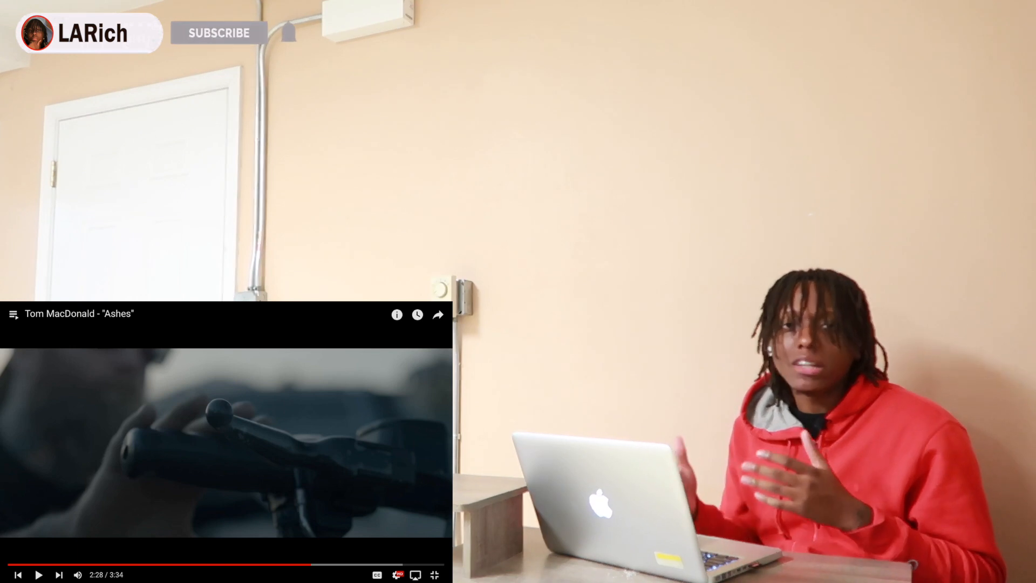
left_click(219, 32)
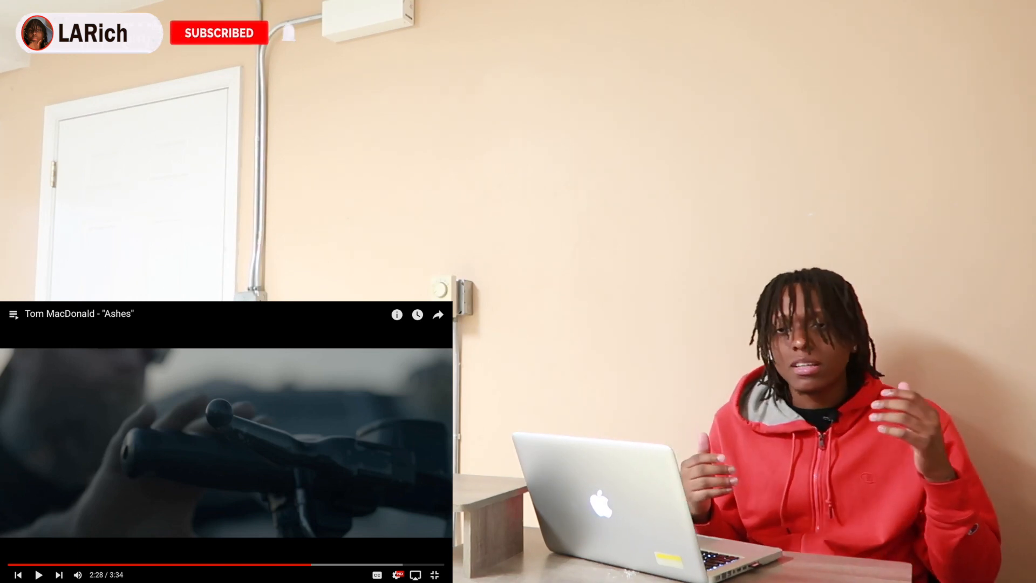